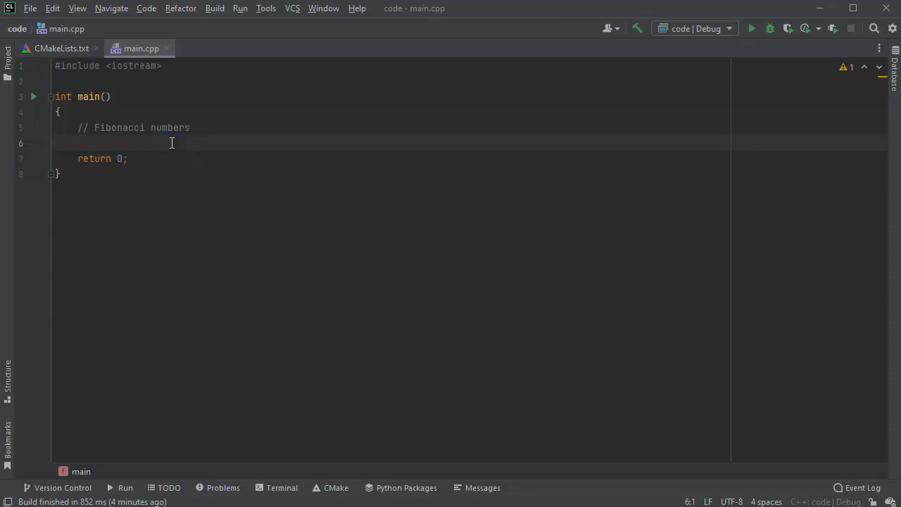
Add a new // comment line listing the Fibonacci numbers 1 1 2 3 5 8
{"action": "key", "text": "Enter"}
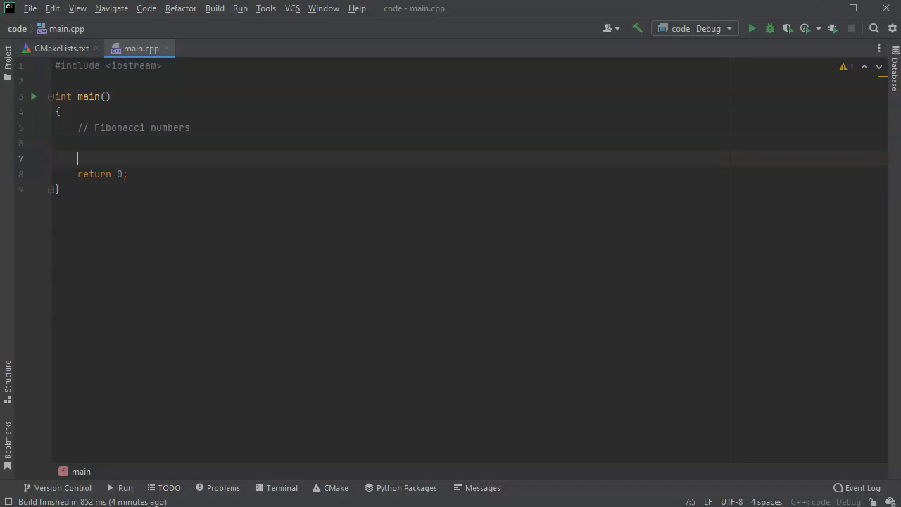
{"action": "type", "text": "//"}
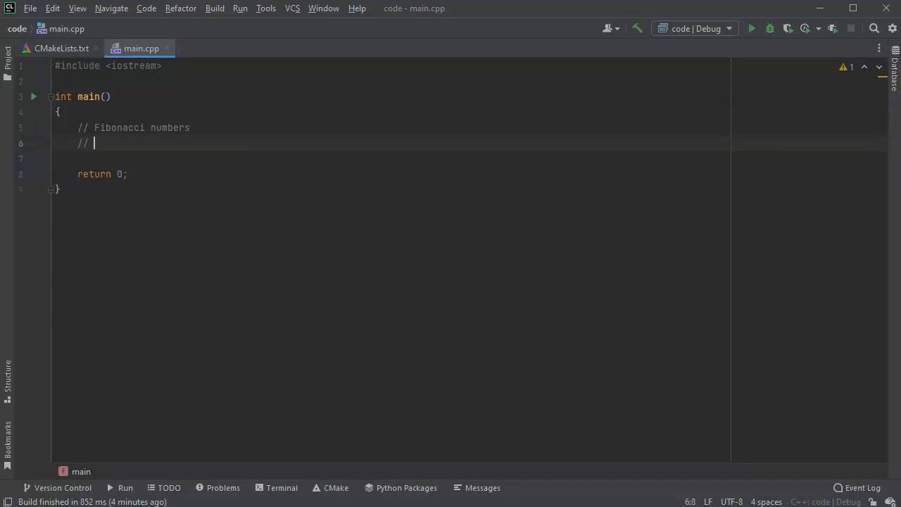
{"action": "type", "text": "1 1 2"}
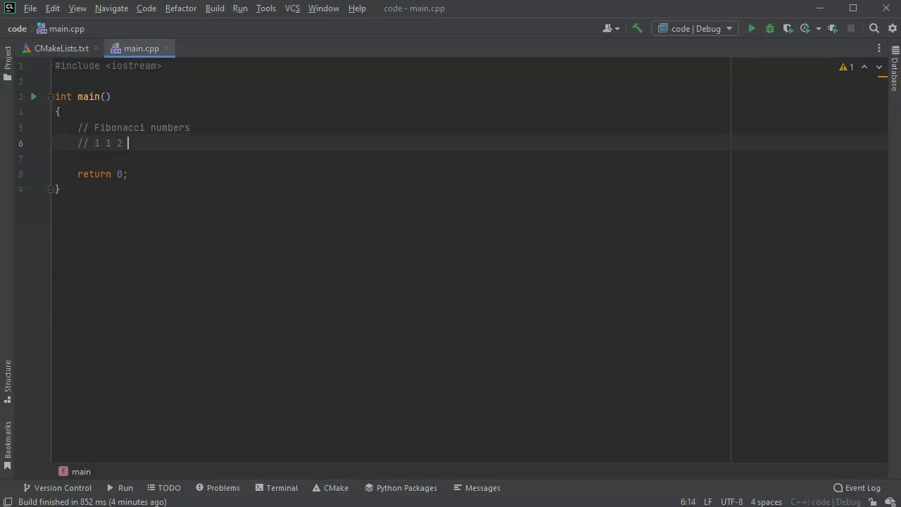
{"action": "type", "text": "3"}
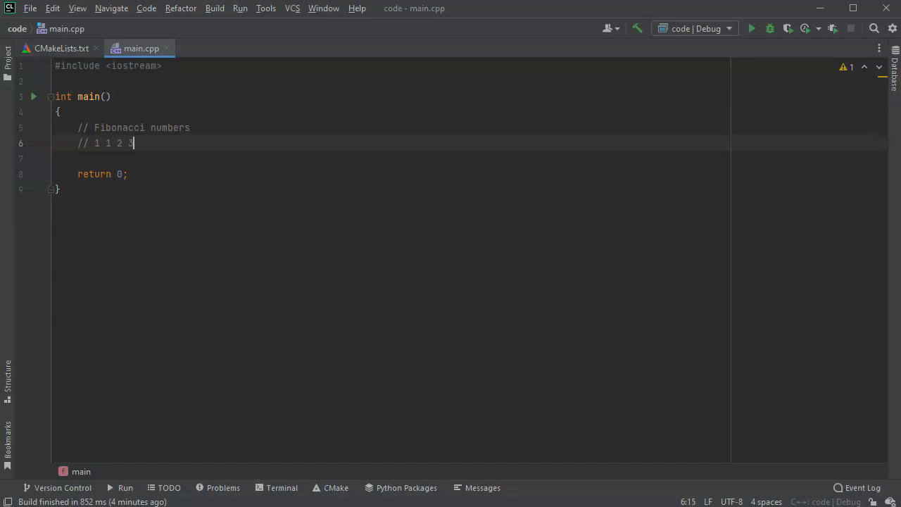
{"action": "type", "text": "5"}
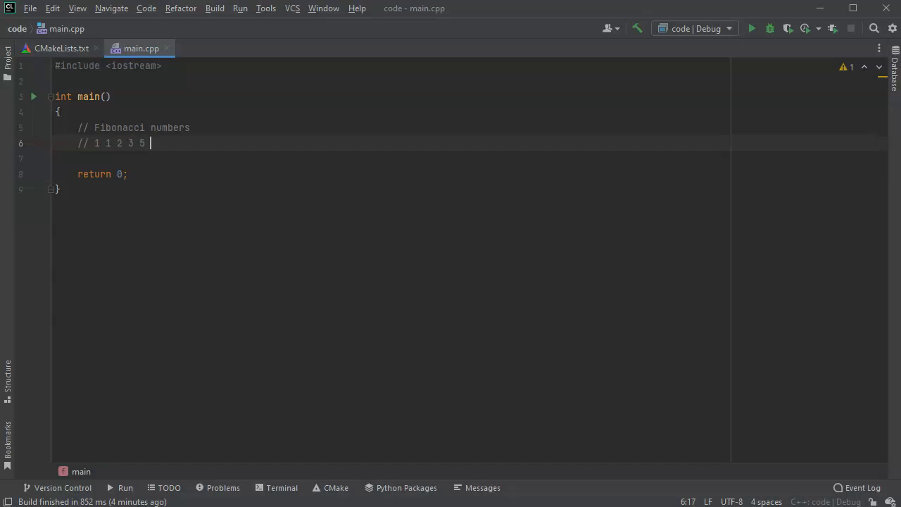
{"action": "type", "text": "8"}
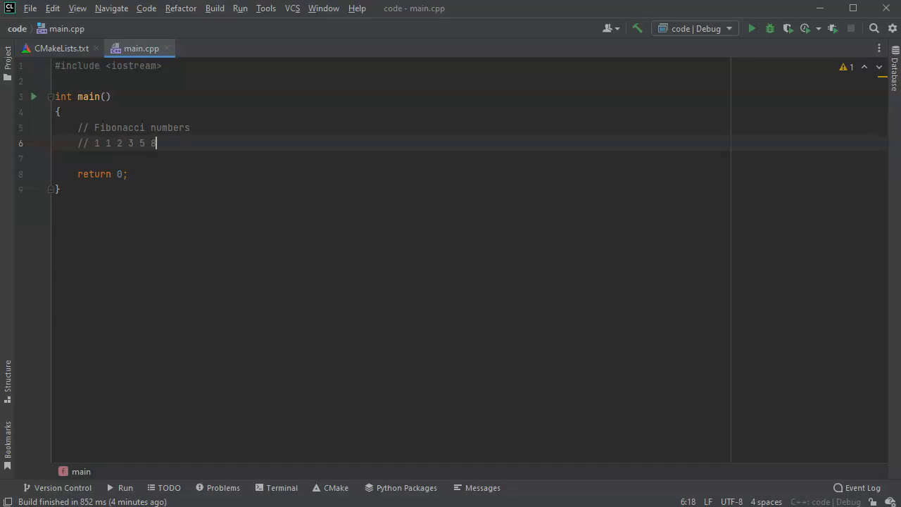
{"action": "type", "text": "\" \""}
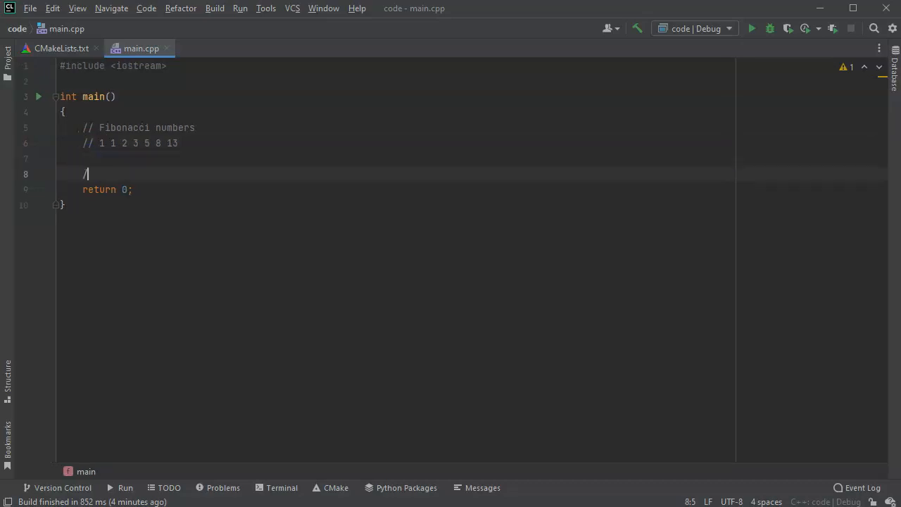
Add comments 'Prompt for the highest possible' and 'Display and calculate up to that number' with blank lines
{"action": "type", "text": "/ Prompt"}
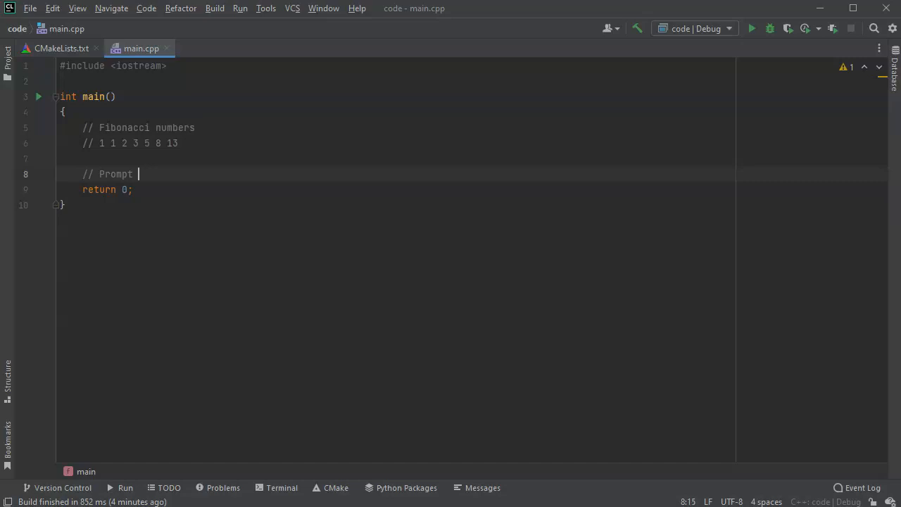
{"action": "type", "text": "for the highest"}
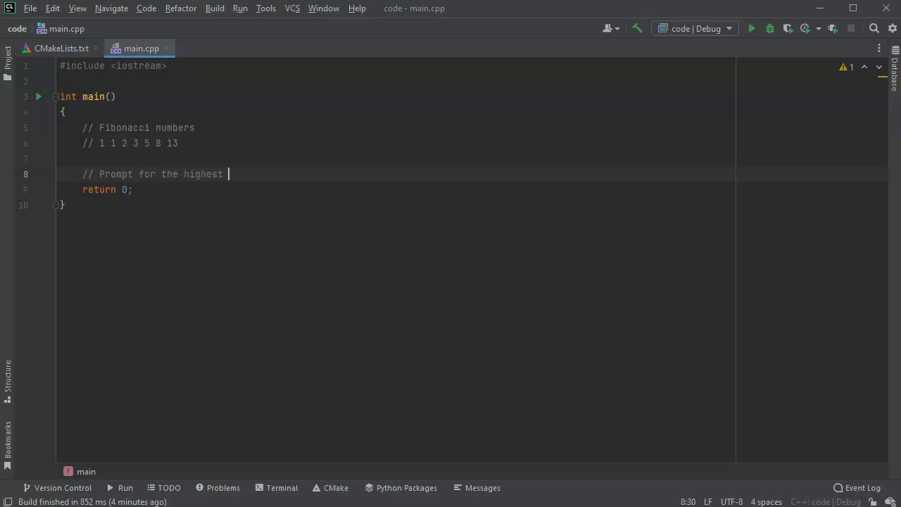
{"action": "type", "text": "possible"}
{"action": "type", "text": "// Display and"}
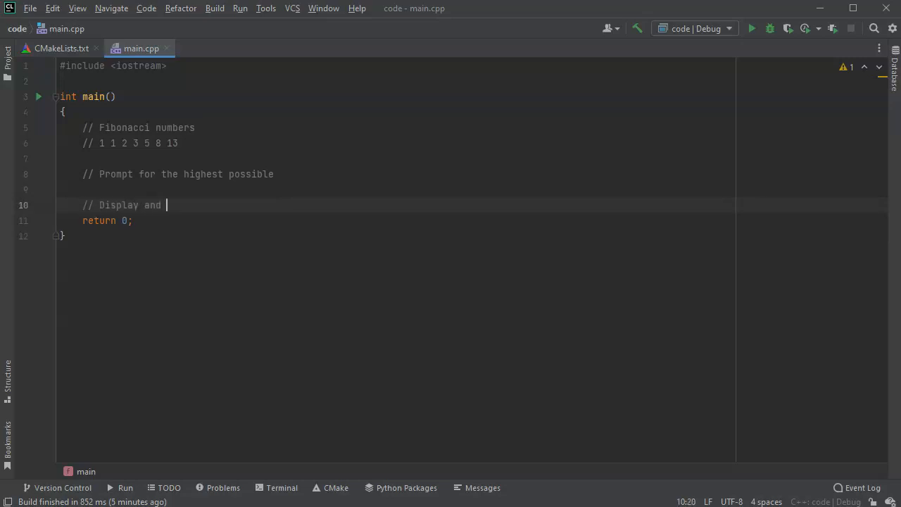
{"action": "type", "text": "c"}
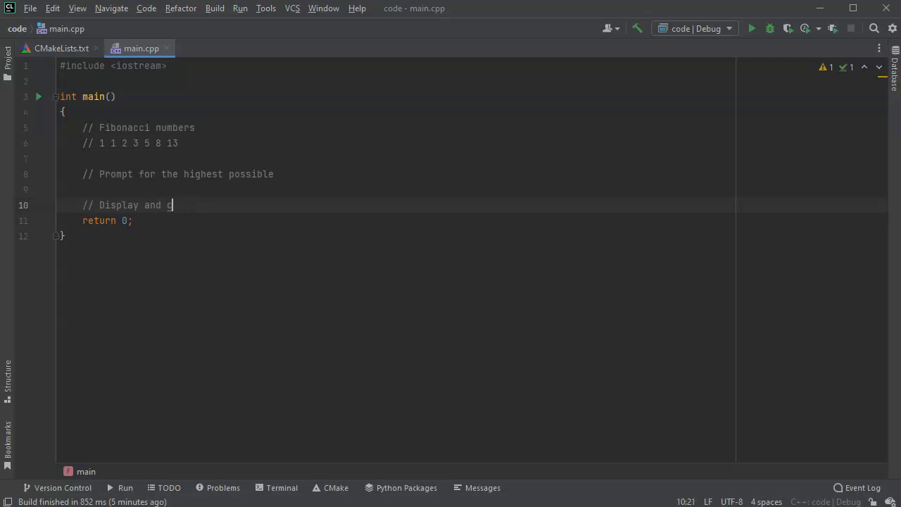
{"action": "type", "text": "alulate up to that numb"}
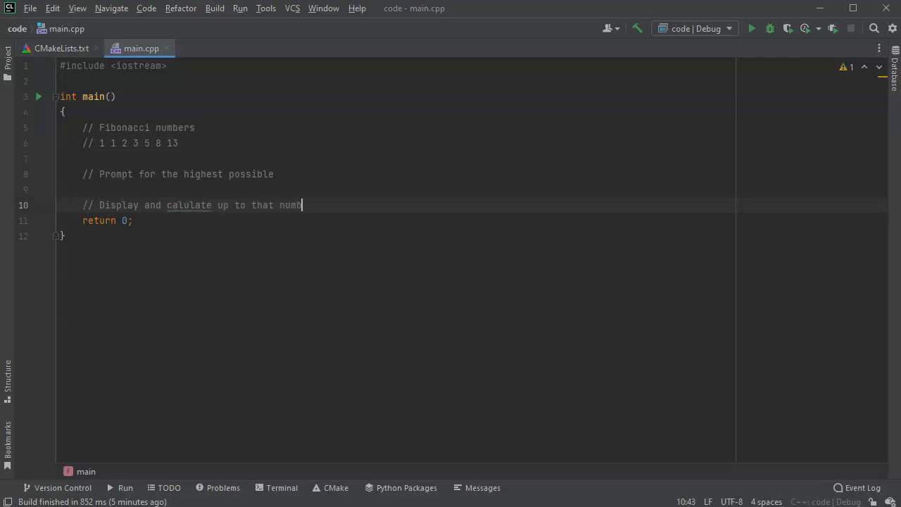
{"action": "type", "text": "er"}
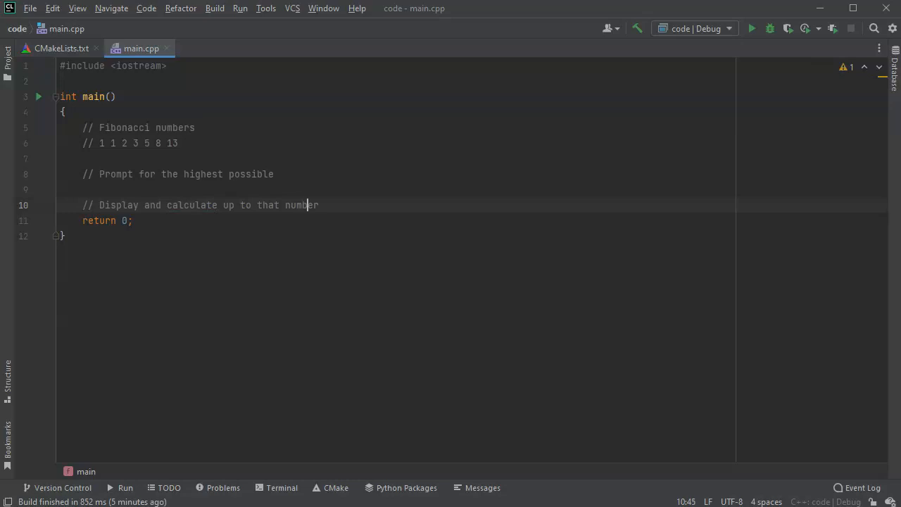
{"action": "key", "text": "Enter"}
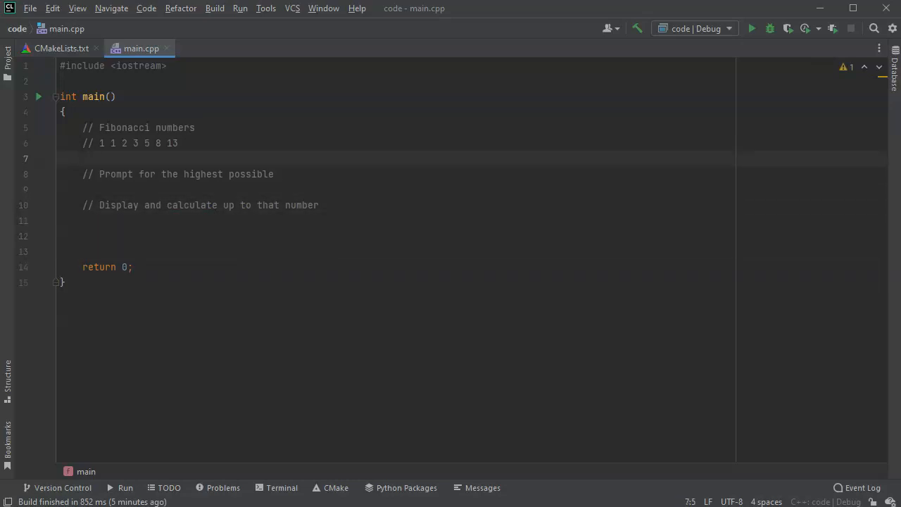
Write the declaration int num1 = 1, num2 = 1; on a new line under the comments
{"action": "key", "text": "enter"}
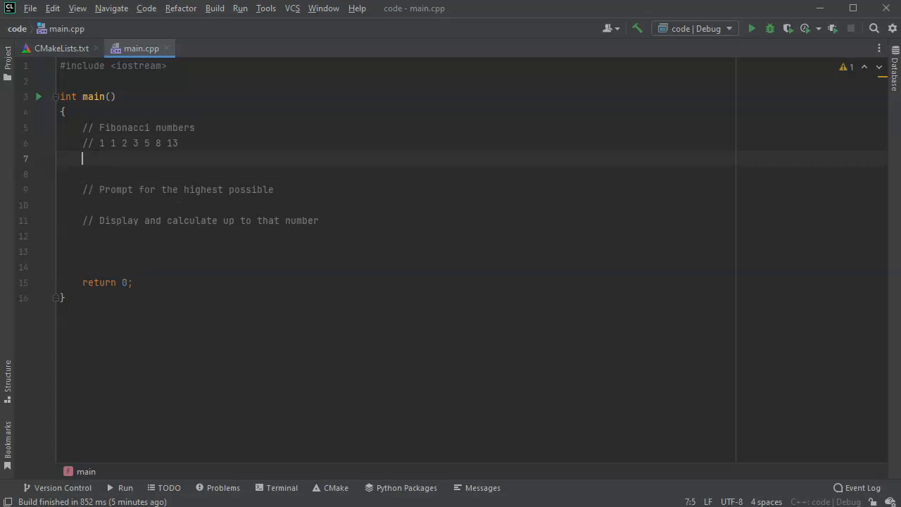
{"action": "type", "text": "int"}
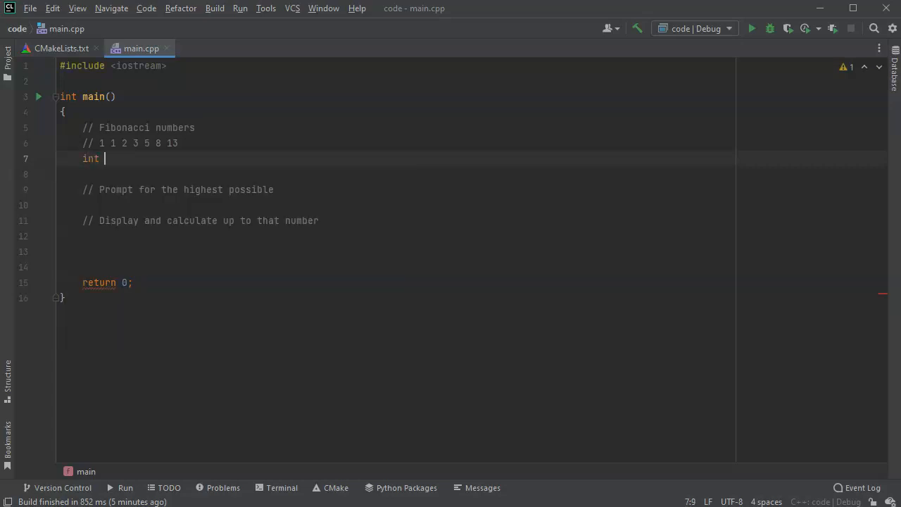
{"action": "type", "text": "num"}
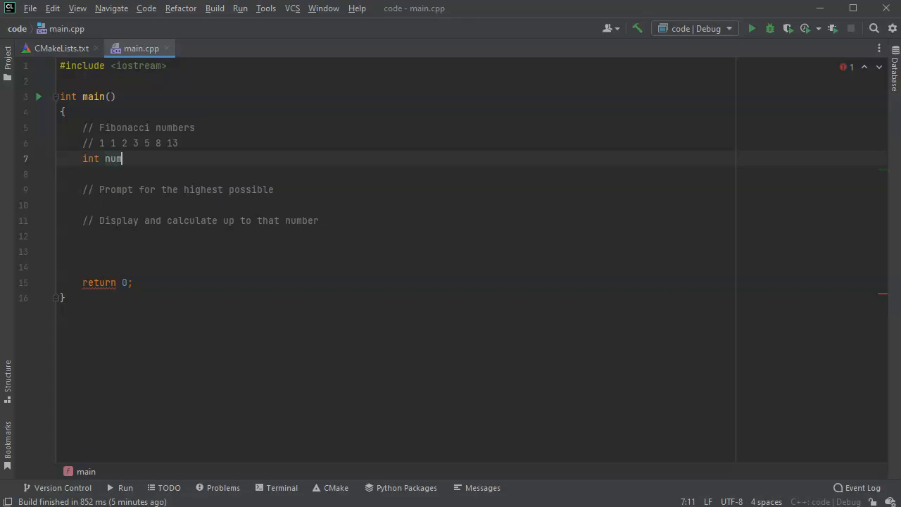
{"action": "type", "text": "1,"}
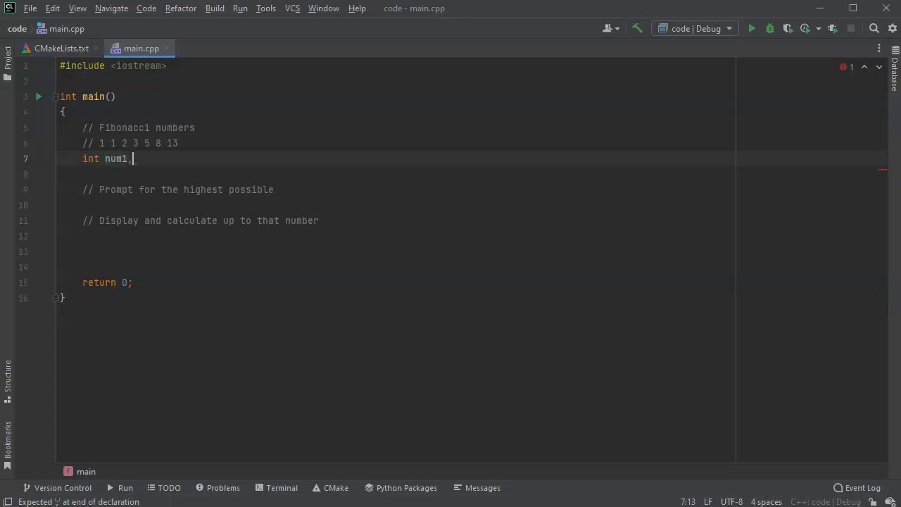
{"action": "type", "text": ", num"}
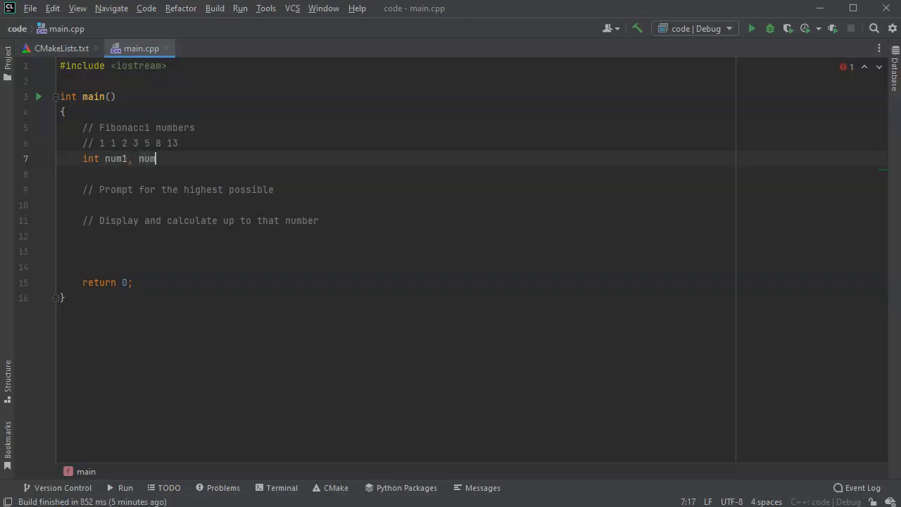
{"action": "type", "text": "2"}
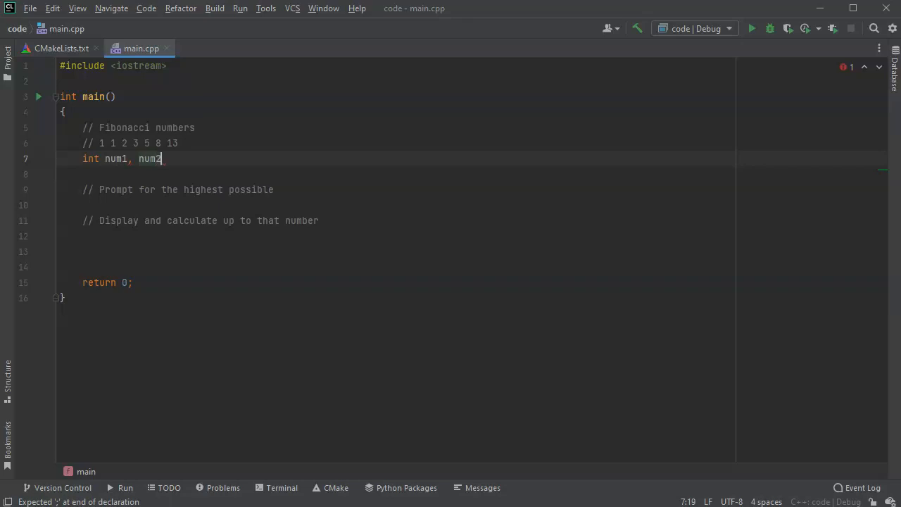
{"action": "type", "text": ";"}
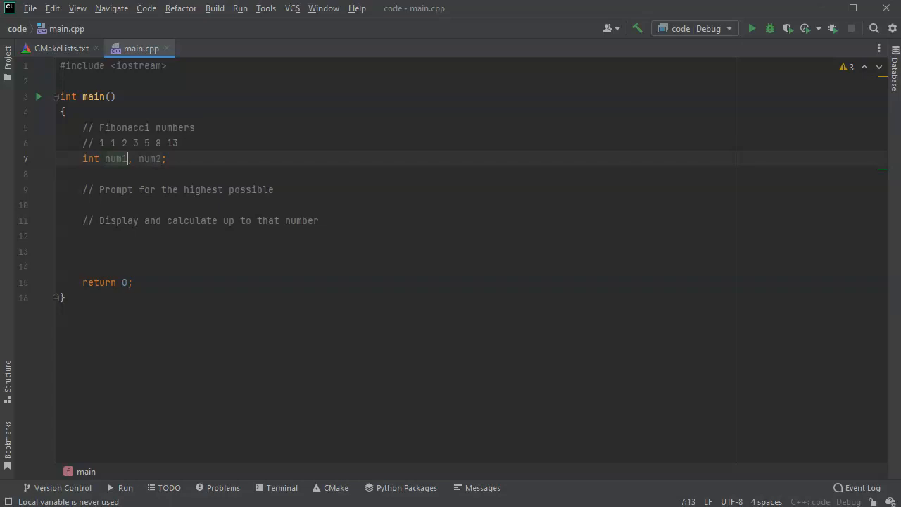
{"action": "type", "text": "= 1"}
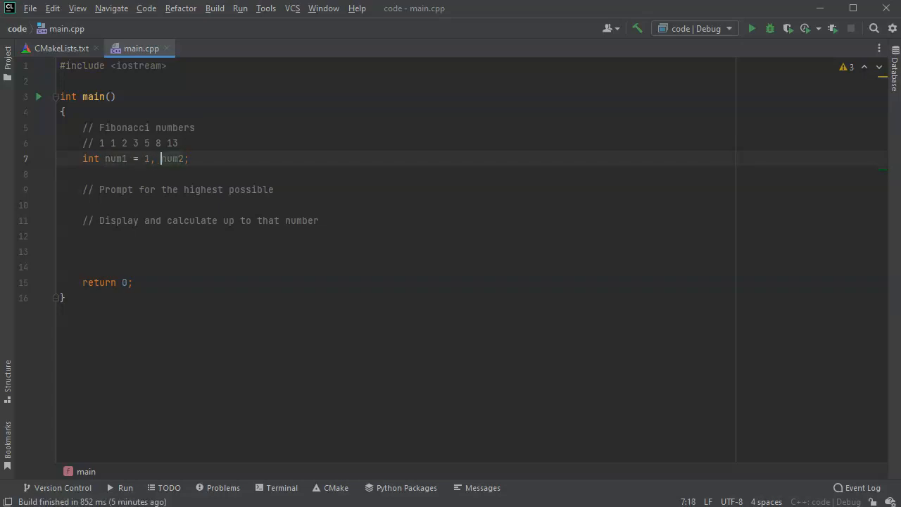
{"action": "type", "text": "= 1"}
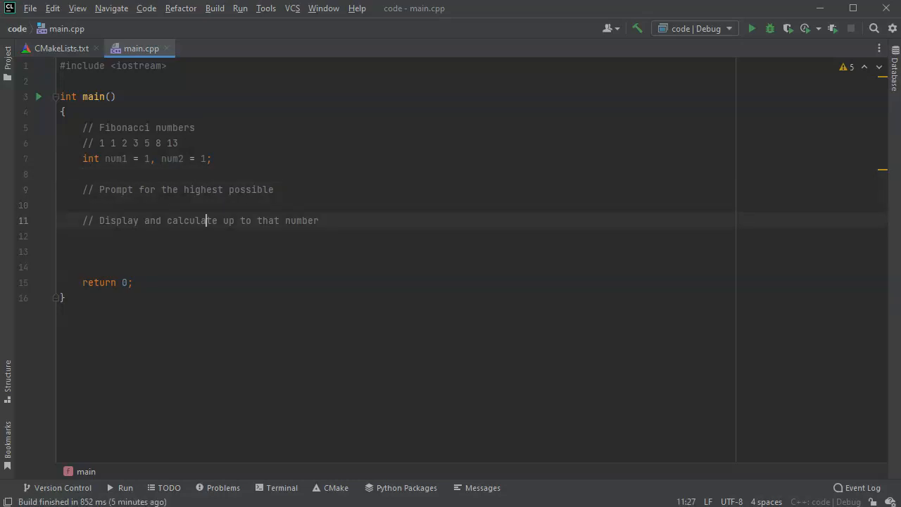
{"action": "left_click", "coordinate": [204, 189]}
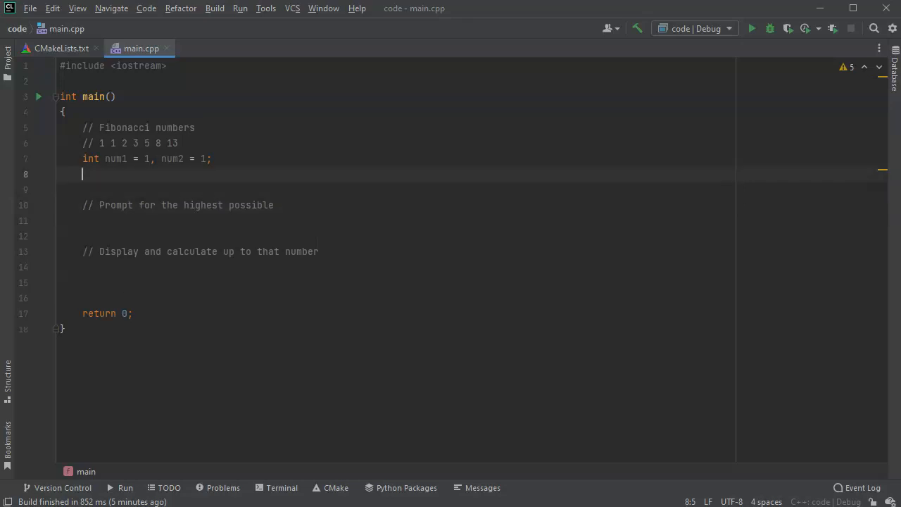
Declare int high; below the num1/num2 line
{"action": "type", "text": "int hi"}
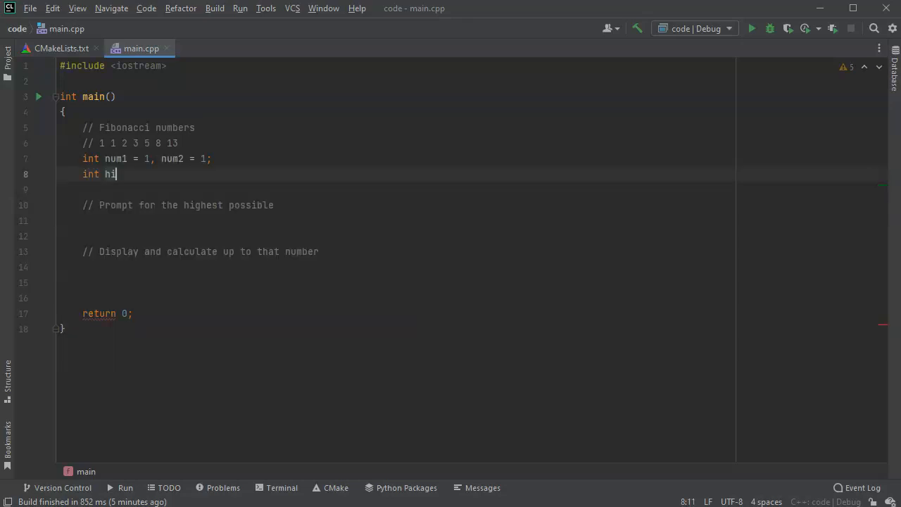
{"action": "type", "text": "gh;"}
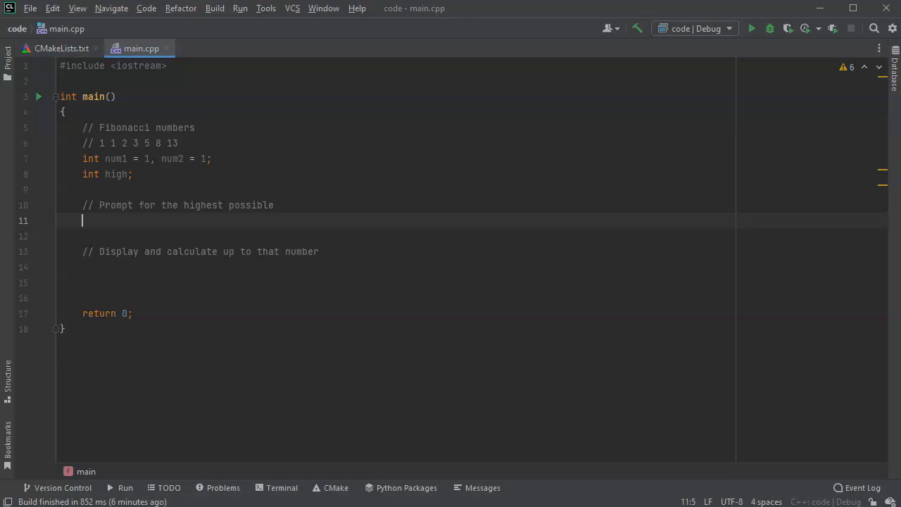
Print "How high do you want the fibonacci sequence to go?" followed by std::endl
{"action": "type", "text": "std::cout << \""}
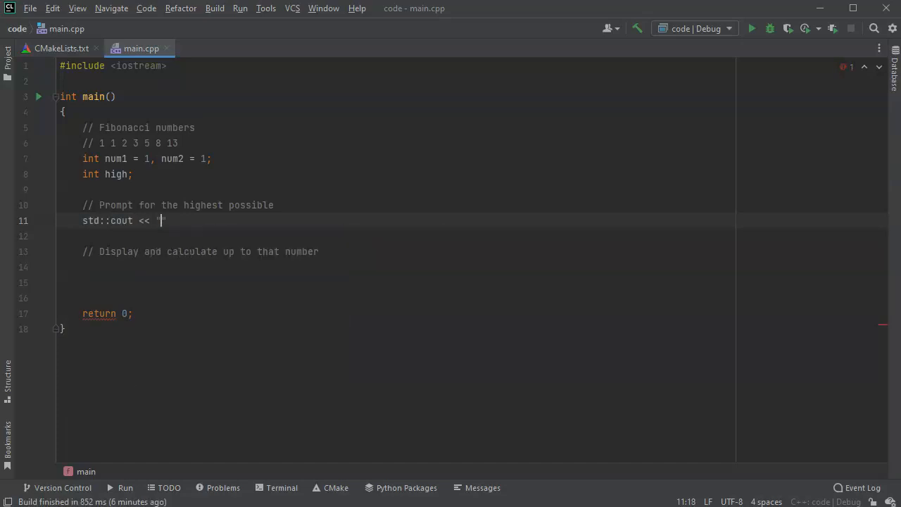
{"action": "type", "text": "How high do you wa"}
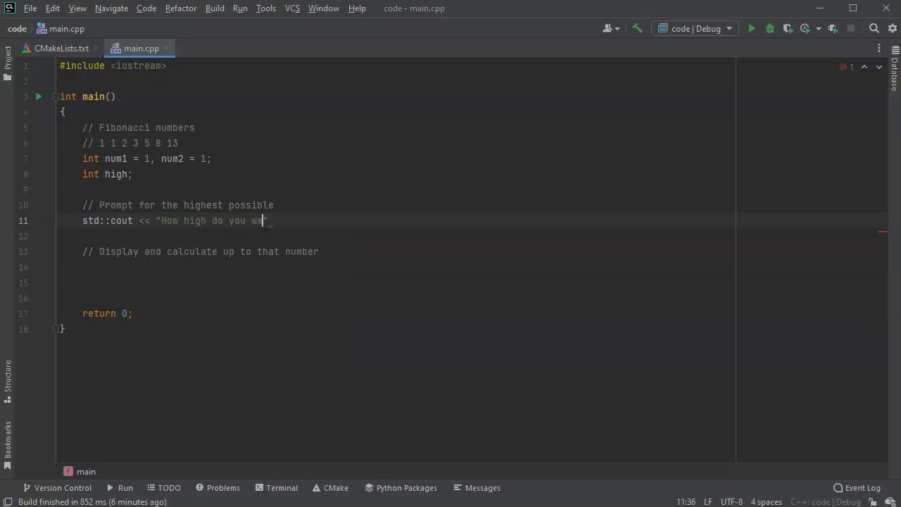
{"action": "type", "text": "nt the fi"}
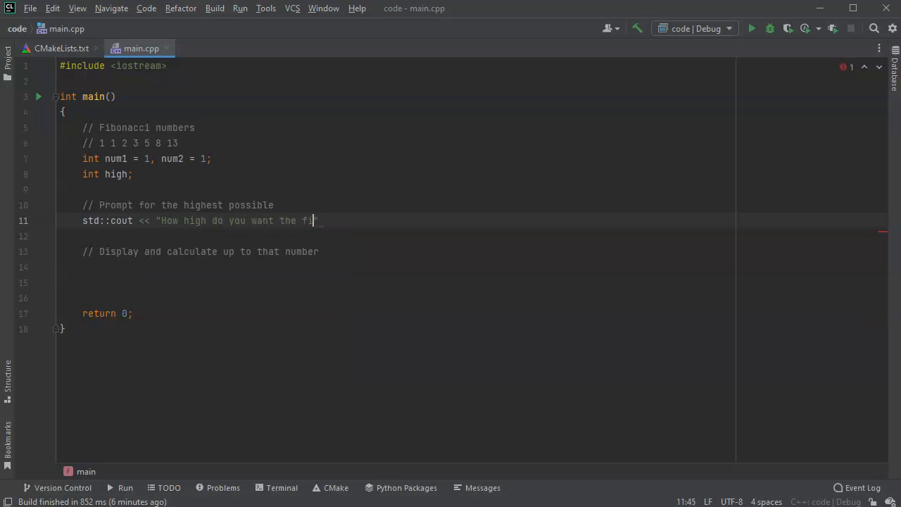
{"action": "type", "text": "ibo"}
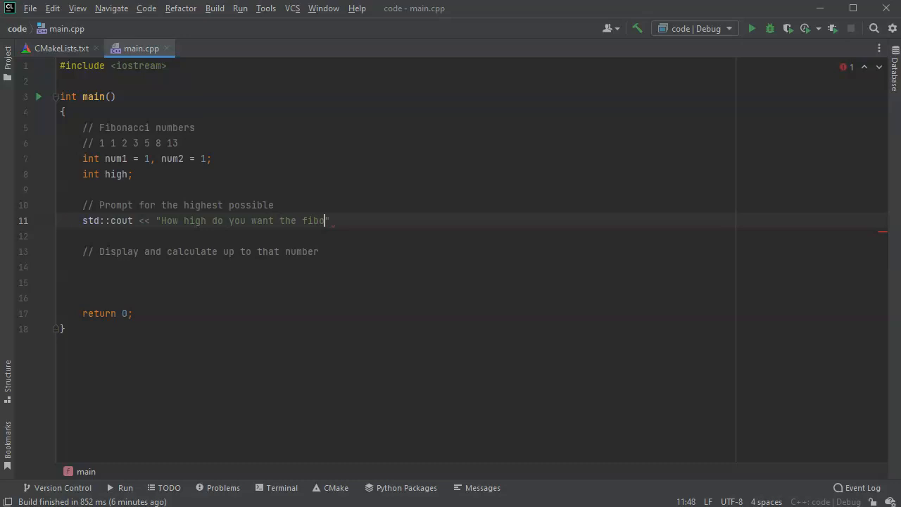
{"action": "type", "text": "nacci"}
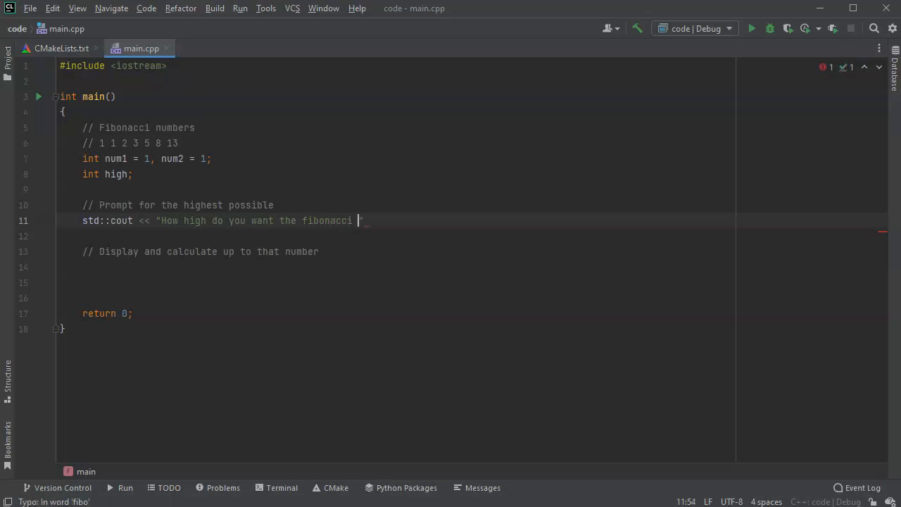
{"action": "type", "text": "sequence"}
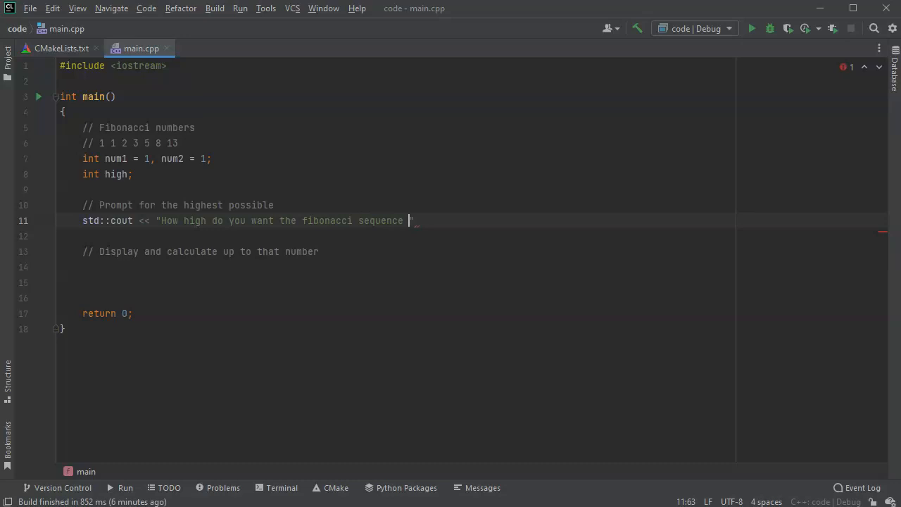
{"action": "type", "text": "to go?"}
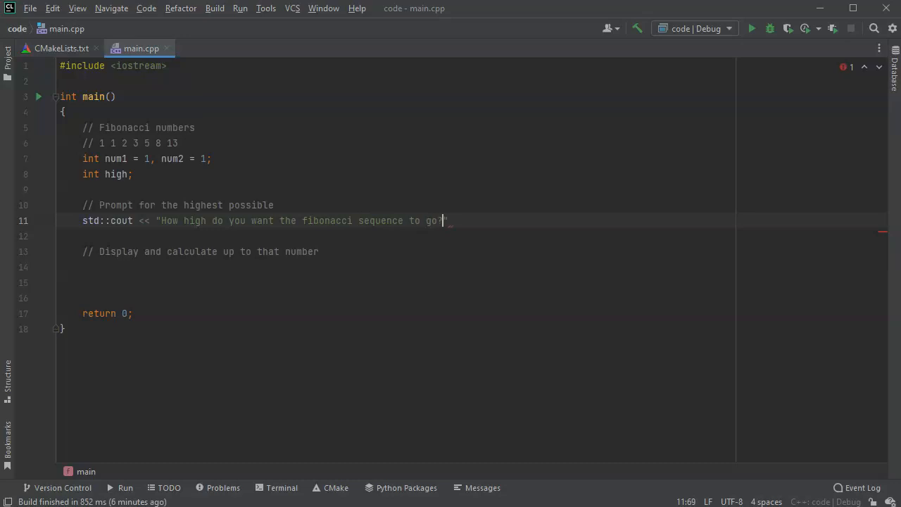
{"action": "type", "text": ";"}
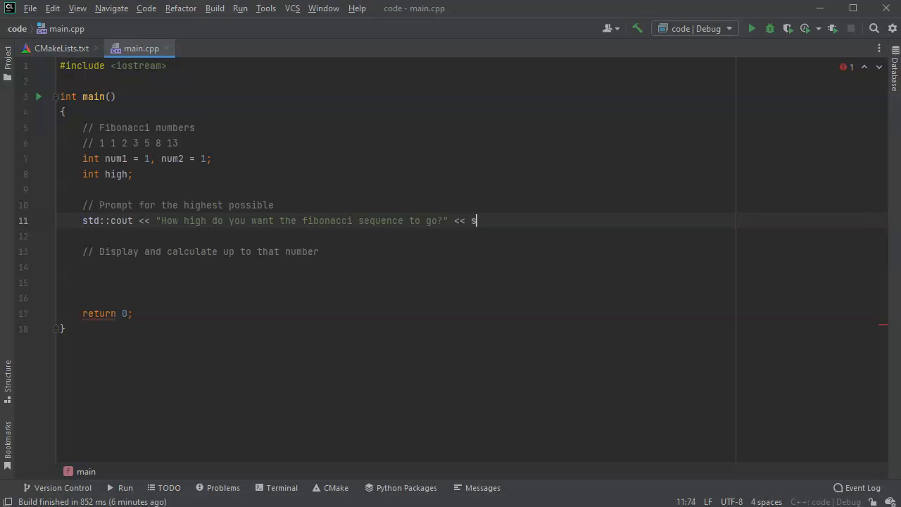
{"action": "type", "text": "td::"}
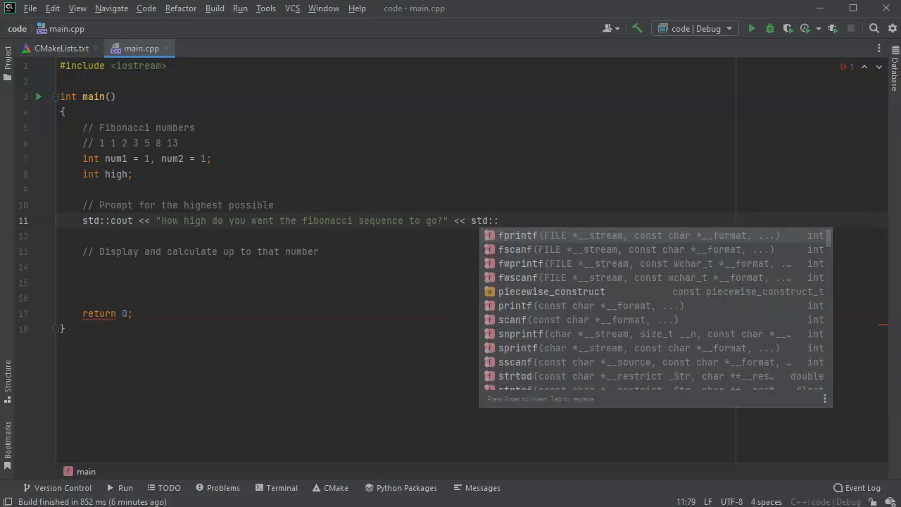
{"action": "type", "text": "endl;"}
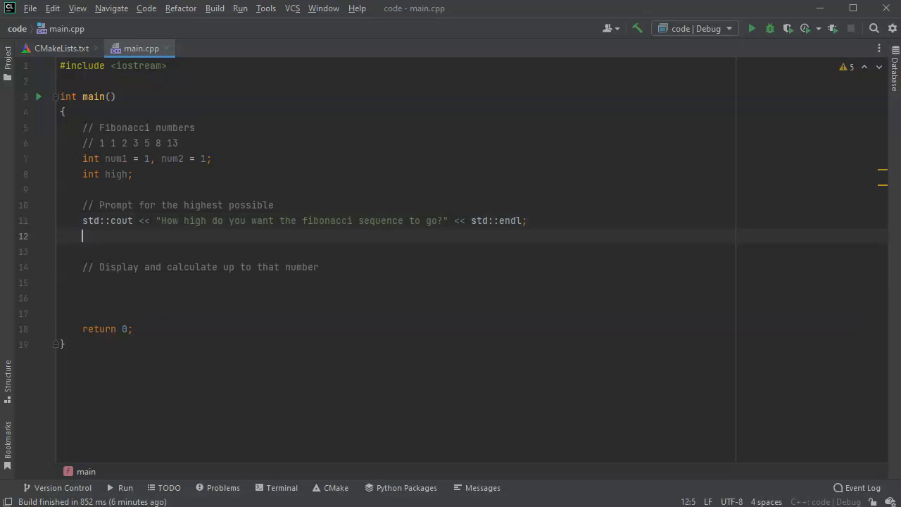
Read the user's answer into high with std::cin >> high;
{"action": "type", "text": "std"}
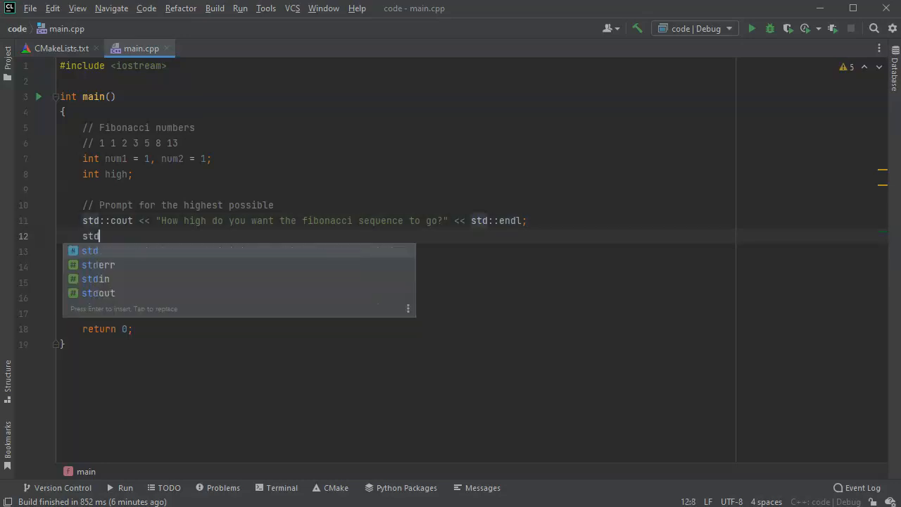
{"action": "type", "text": "::cin >> h"}
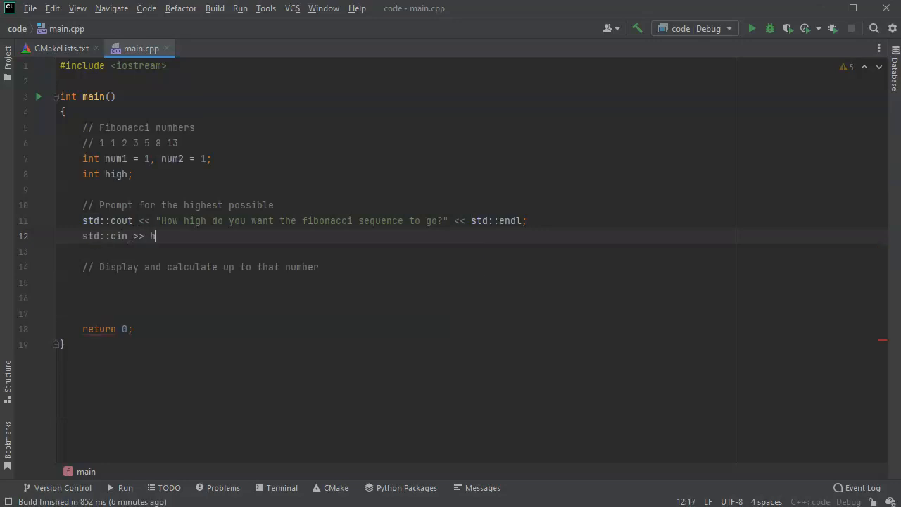
{"action": "type", "text": "igh;"}
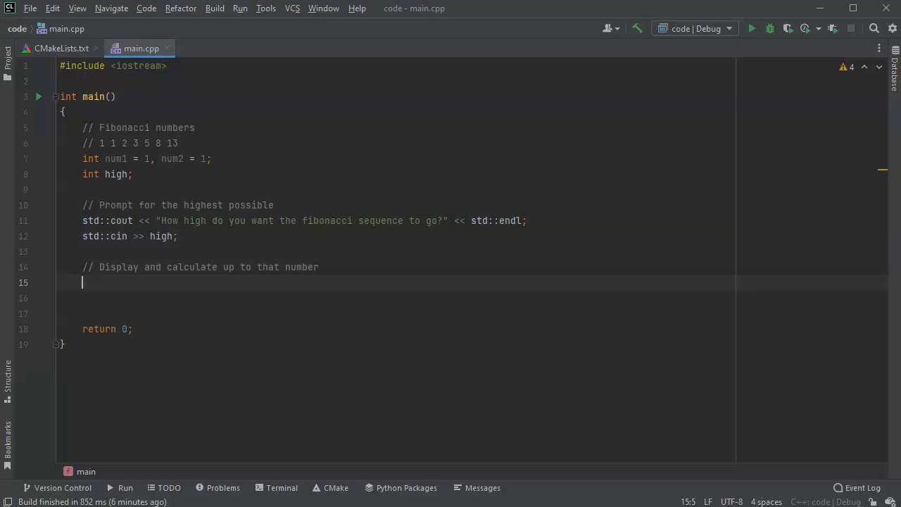
Write while (num2 <= high) { with an empty body under the display comment
{"action": "type", "text": "while ("}
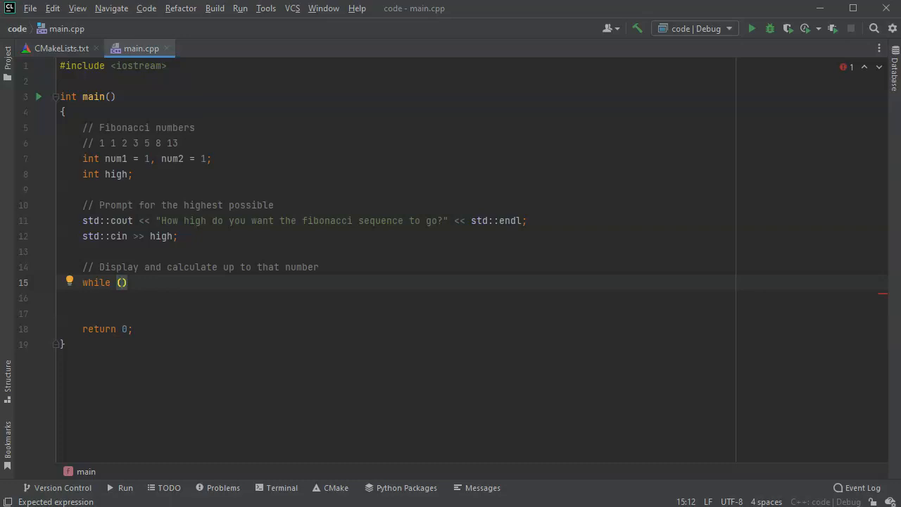
{"action": "type", "text": "num2 <"}
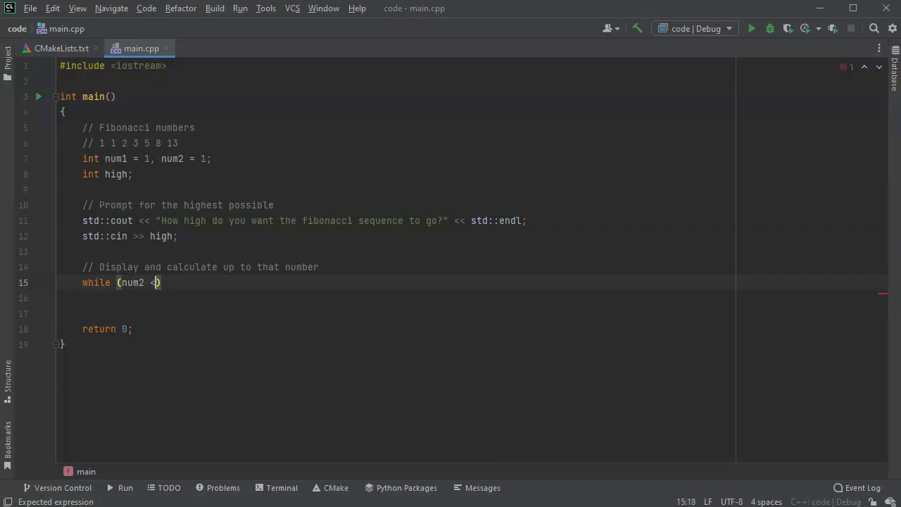
{"action": "type", "text": "= high"}
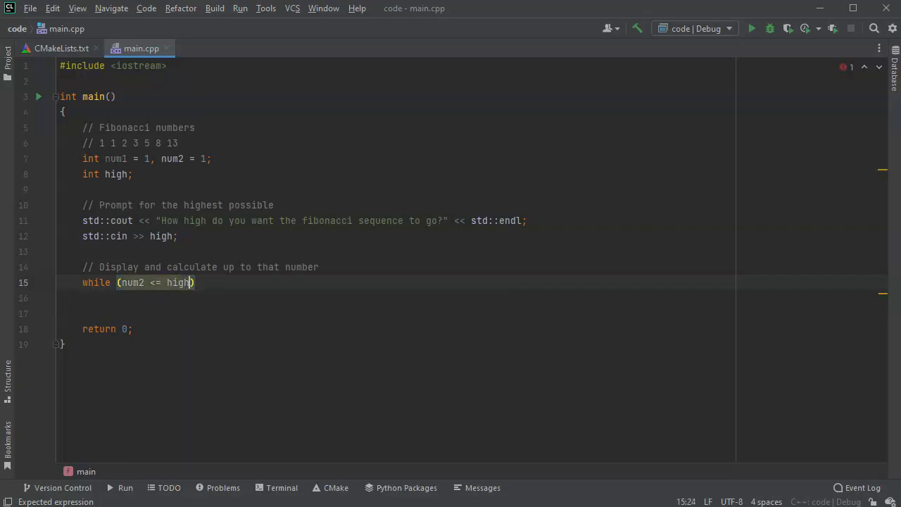
{"action": "type", "text": "{"}
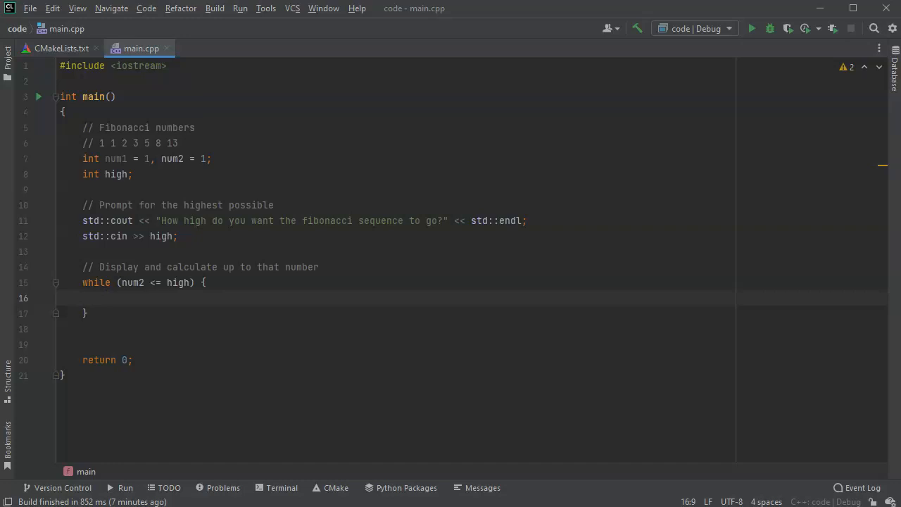
Inside the loop, write std::cout << num2 << std::endl; using the endl autocomplete
{"action": "type", "text": "std::cout <<"}
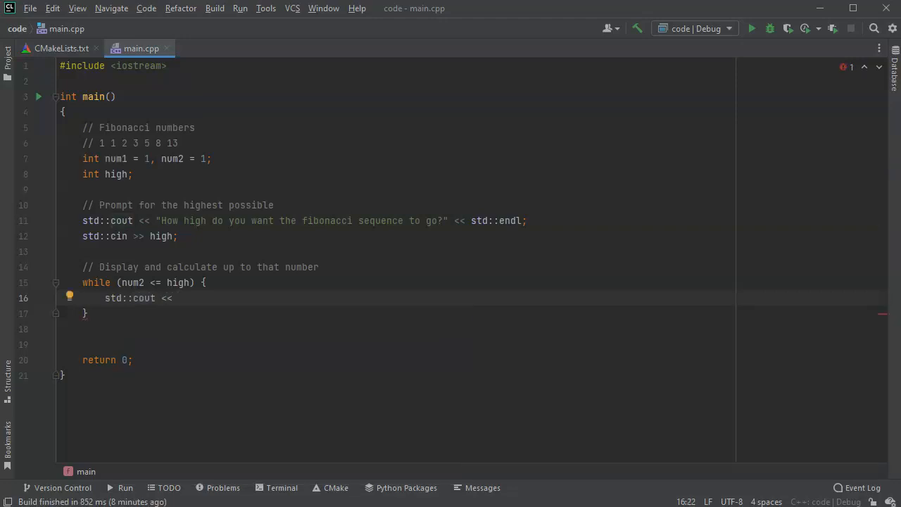
{"action": "type", "text": "num2"}
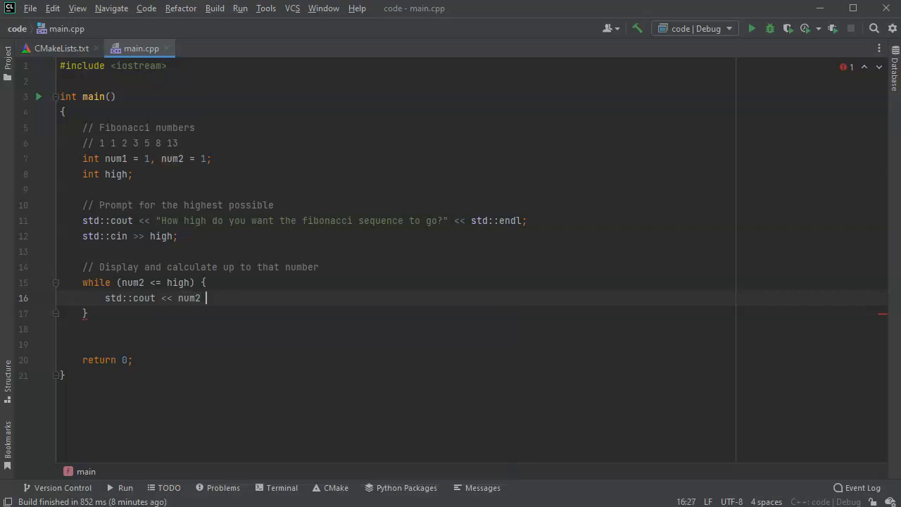
{"action": "type", "text": "<<"}
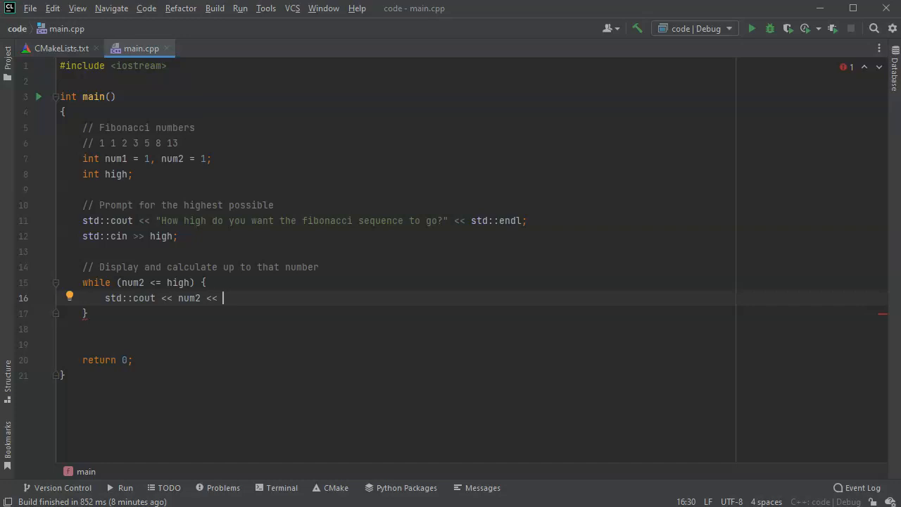
{"action": "type", "text": "st"}
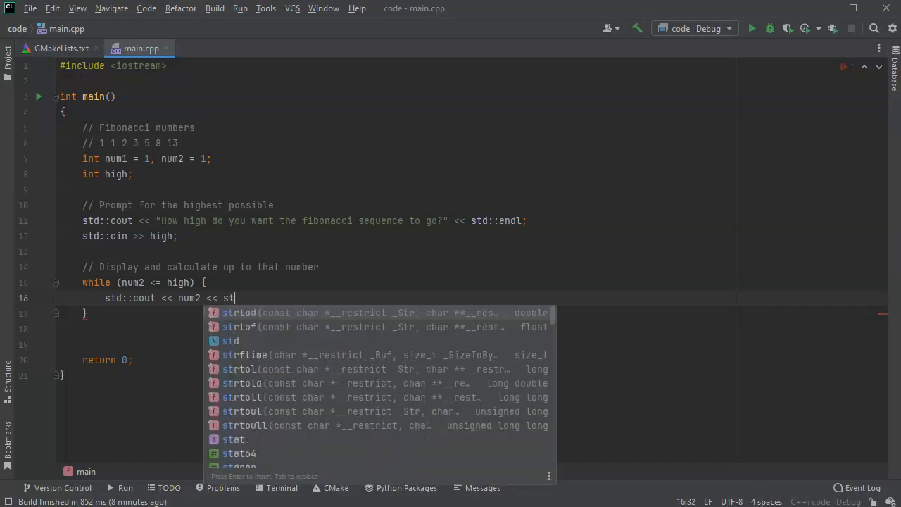
{"action": "type", "text": "d::en"}
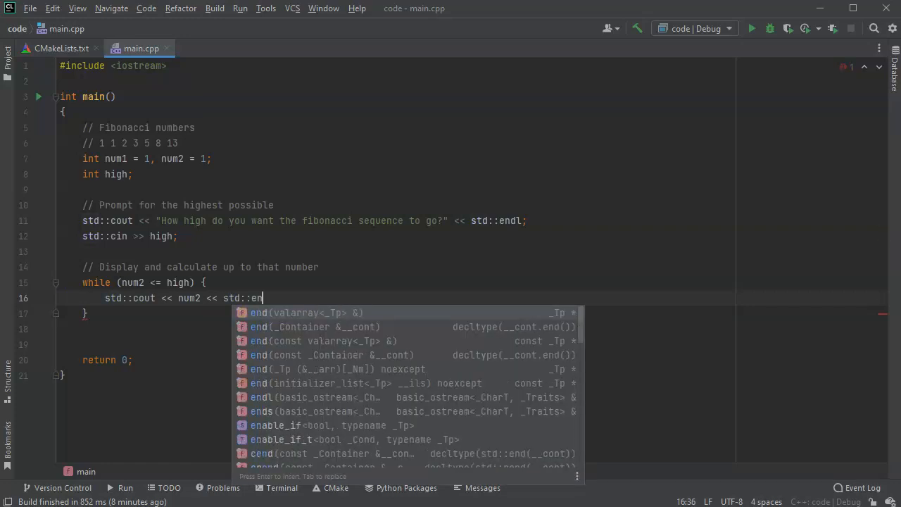
{"action": "key", "text": "enter"}
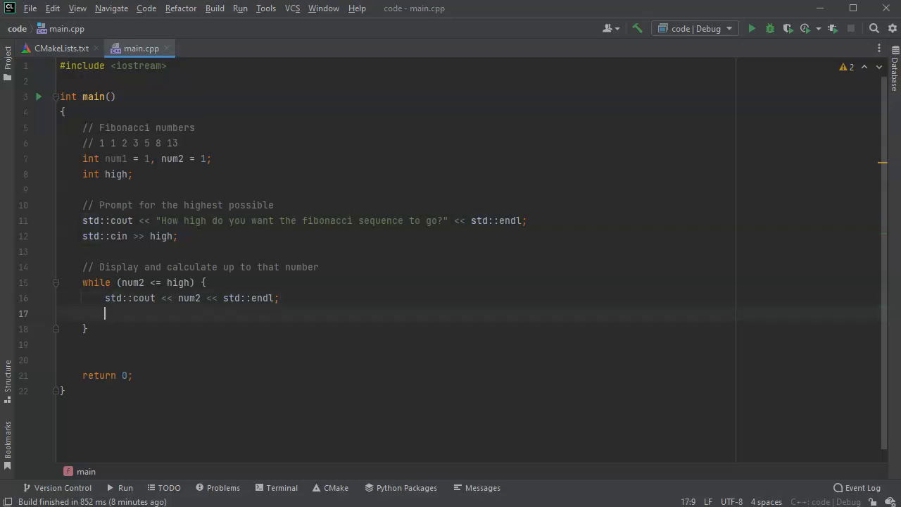
Write int temp = num1; num1 = num2; num2 = num1 + temp; inside the loop
{"action": "type", "text": "int"}
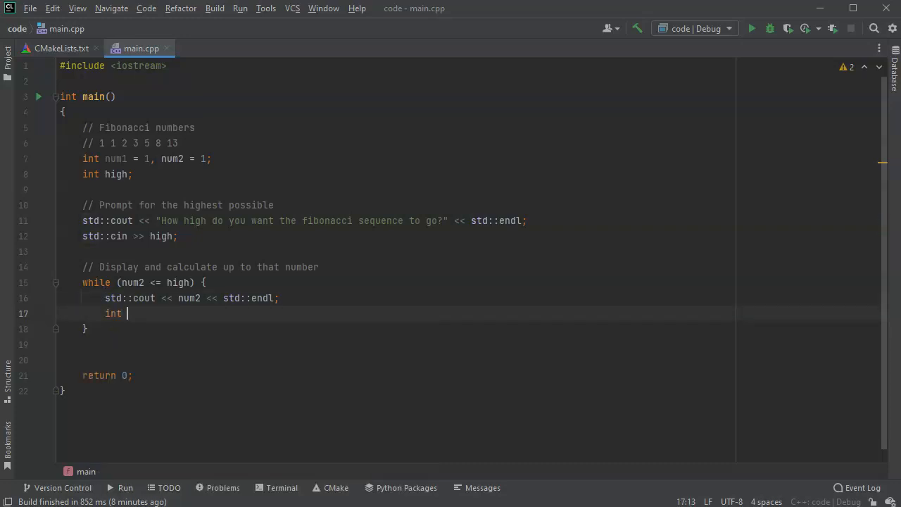
{"action": "type", "text": "temp ="}
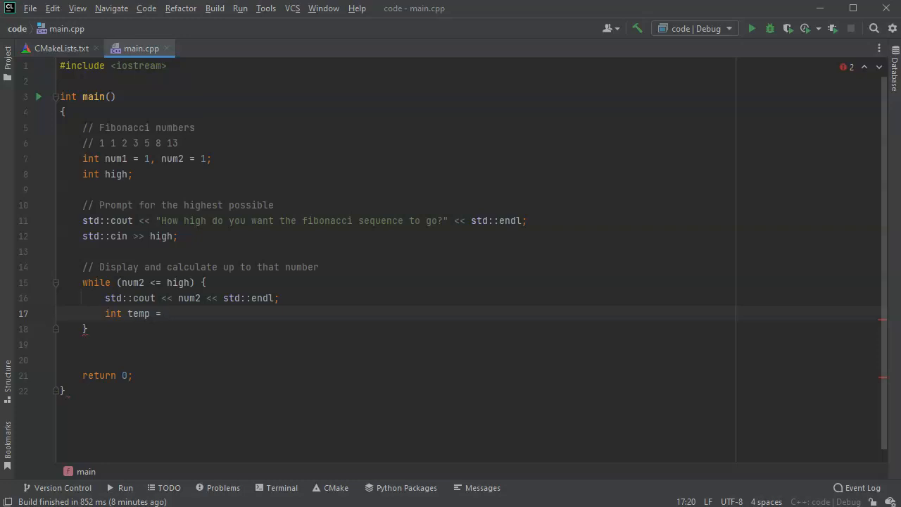
{"action": "type", "text": "numm"}
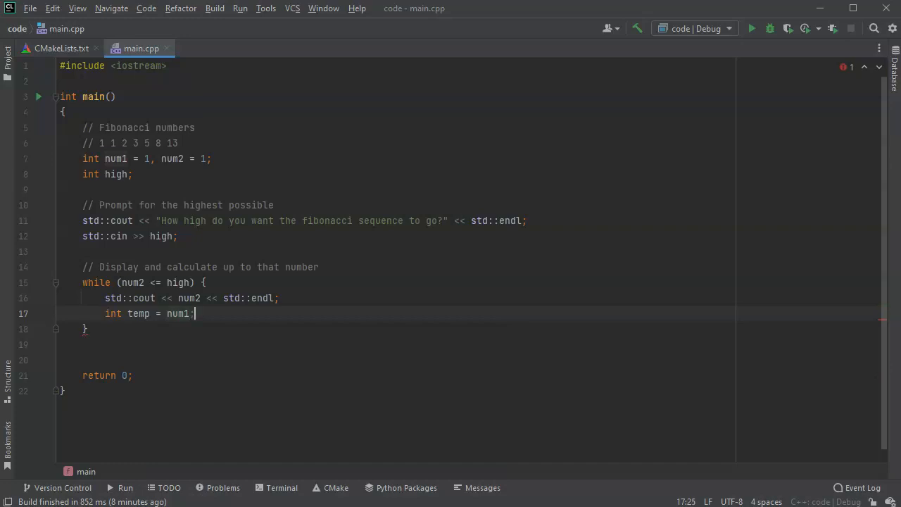
{"action": "key", "text": "Enter"}
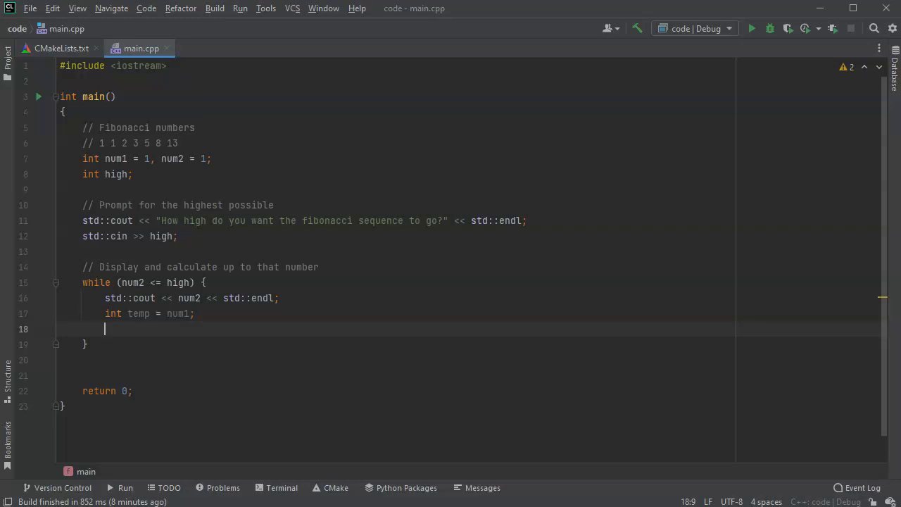
{"action": "type", "text": "num1"}
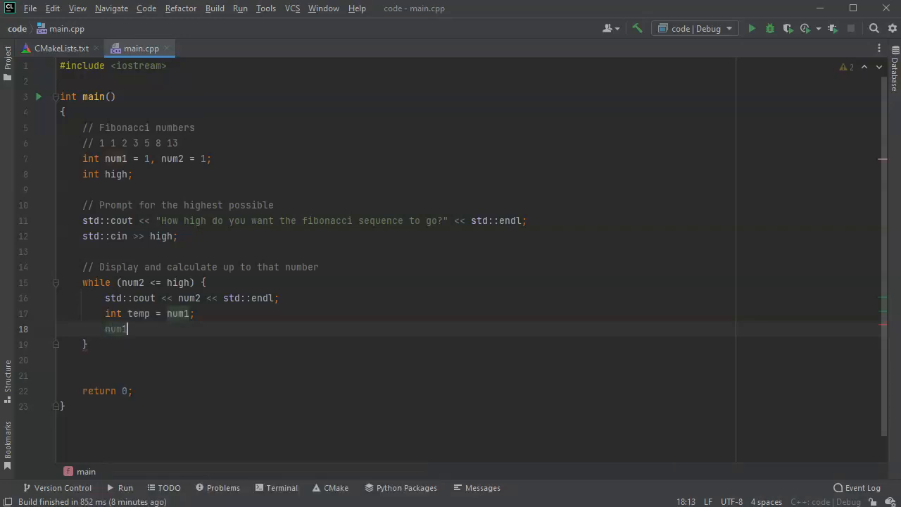
{"action": "type", "text": "="}
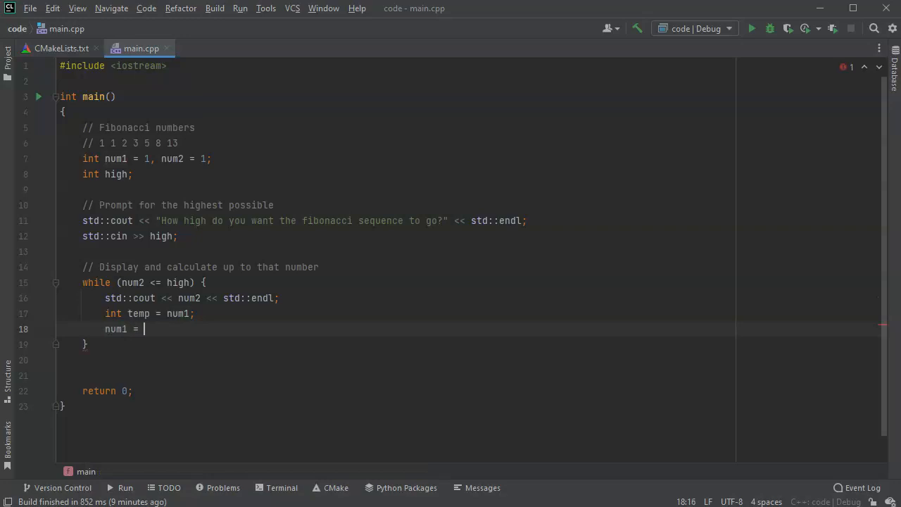
{"action": "type", "text": "num2;"}
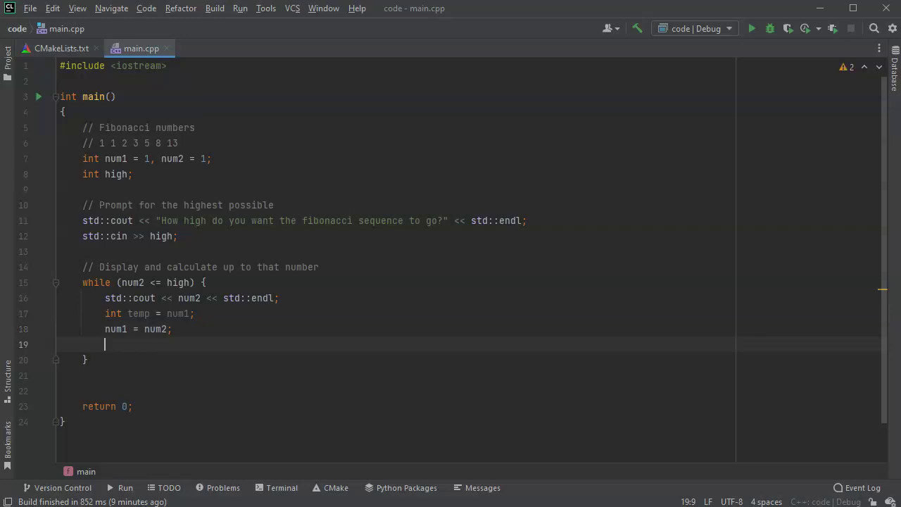
{"action": "type", "text": "num2"}
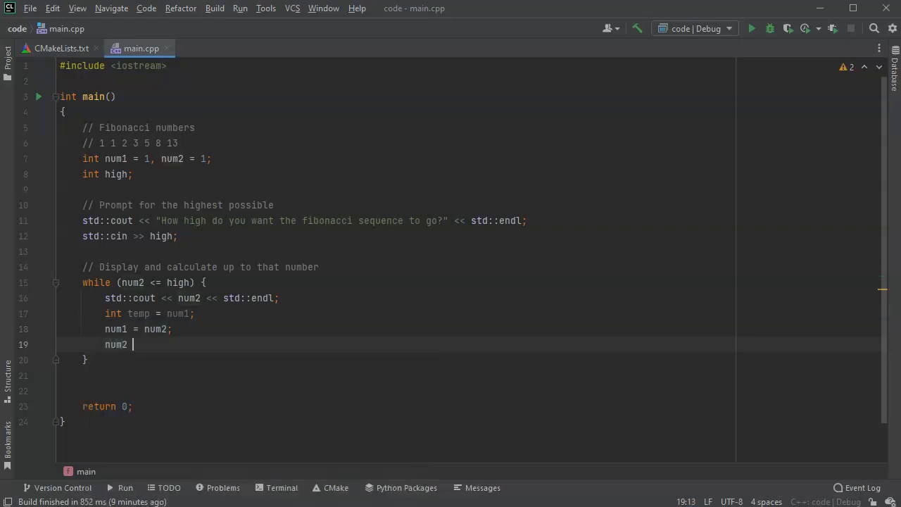
{"action": "type", "text": "="}
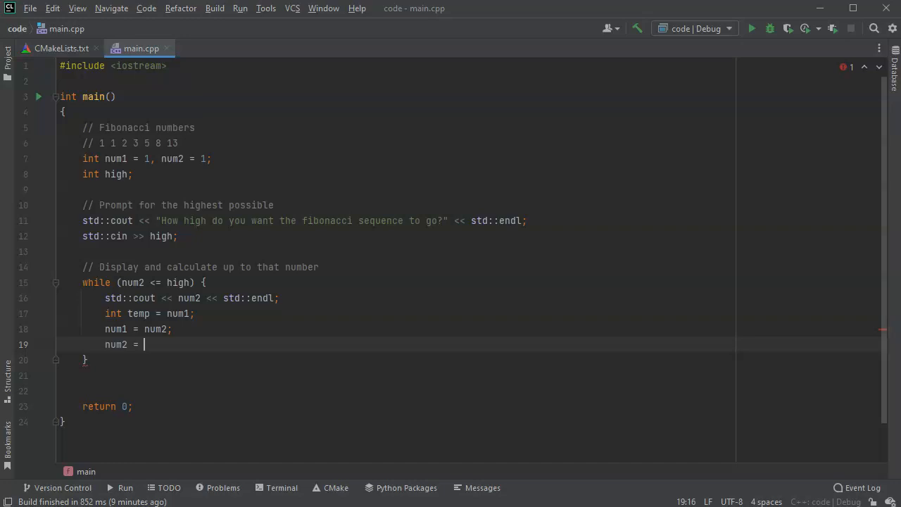
{"action": "type", "text": "n"}
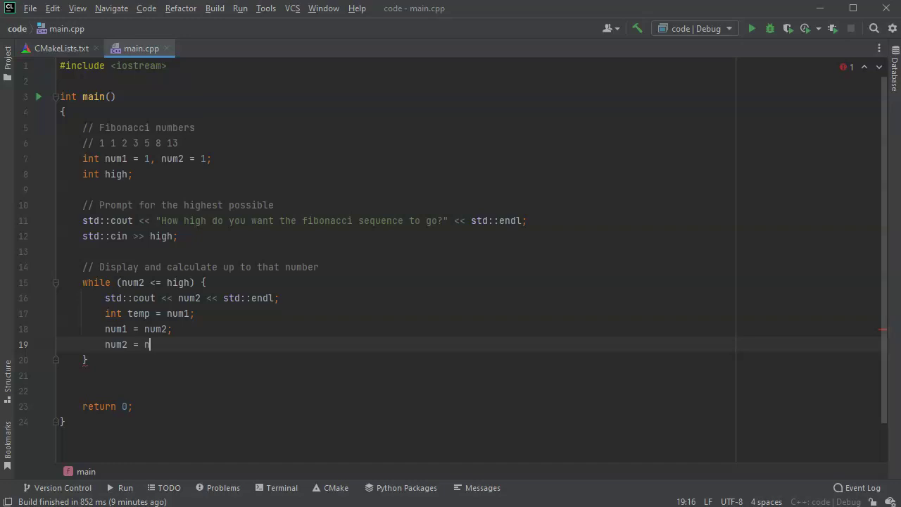
{"action": "type", "text": "um1 +"}
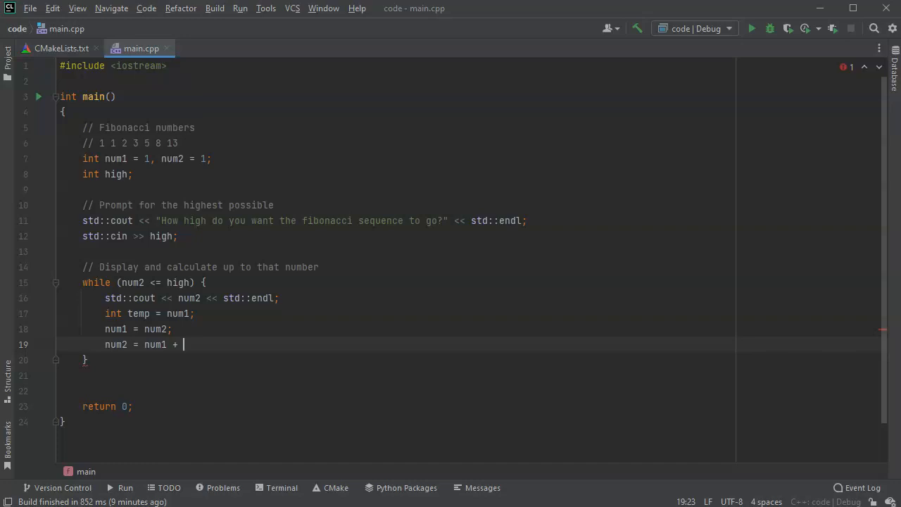
{"action": "type", "text": "temp;"}
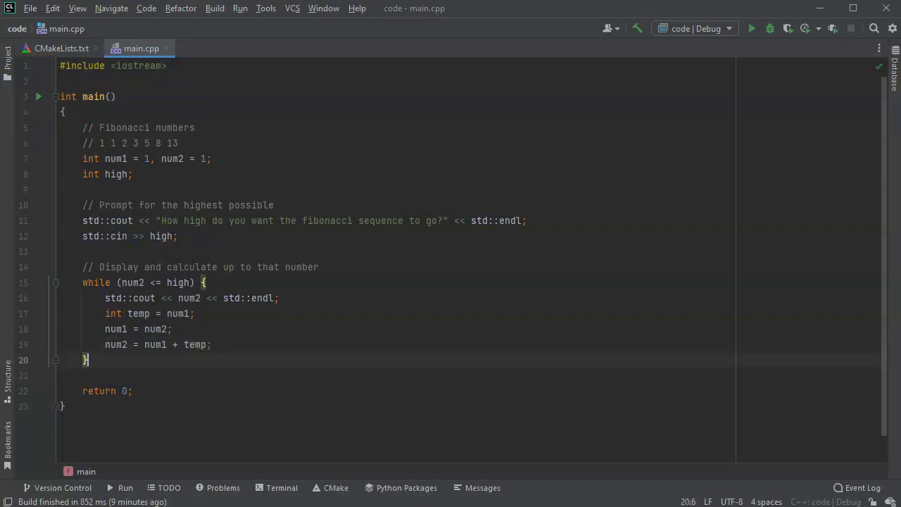
{"action": "mouse_move", "coordinate": [243, 7]}
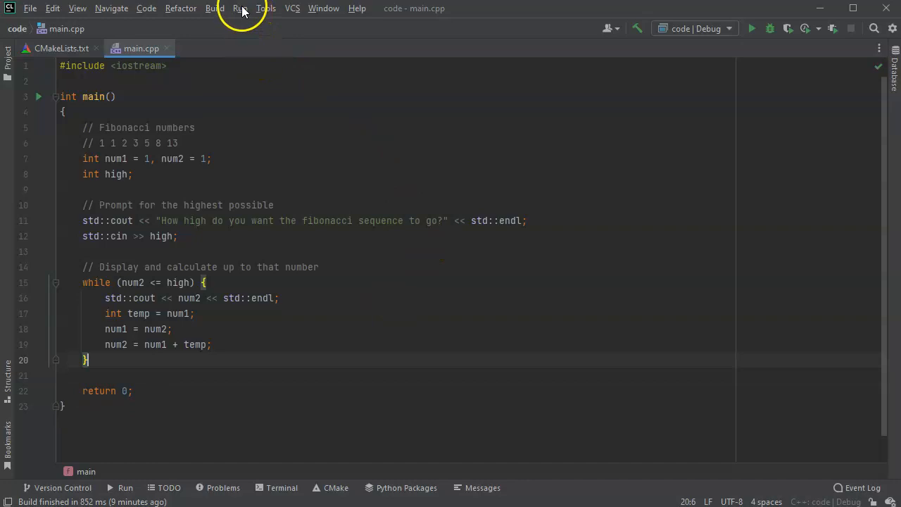
Run 'code', enter 100 as the limit, and scroll the output through 89
{"action": "left_click", "coordinate": [240, 7]}
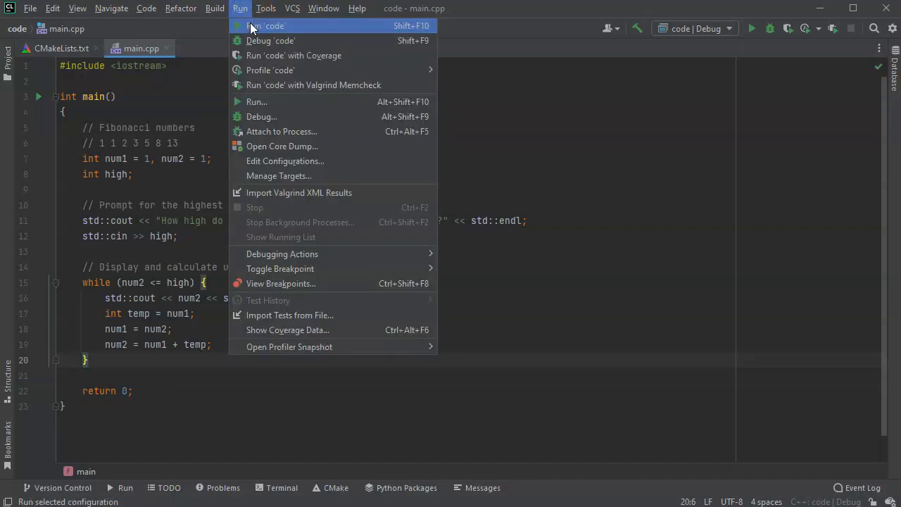
{"action": "left_click", "coordinate": [267, 26]}
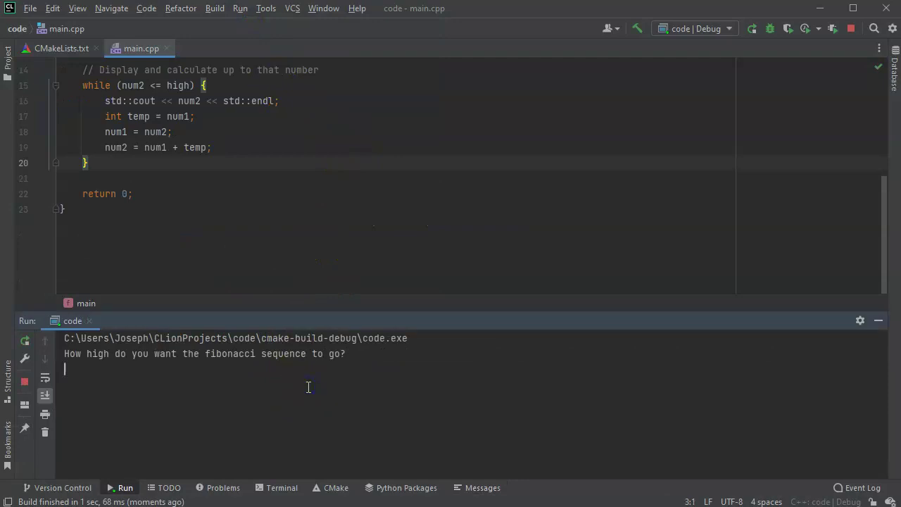
{"action": "type", "text": "100"}
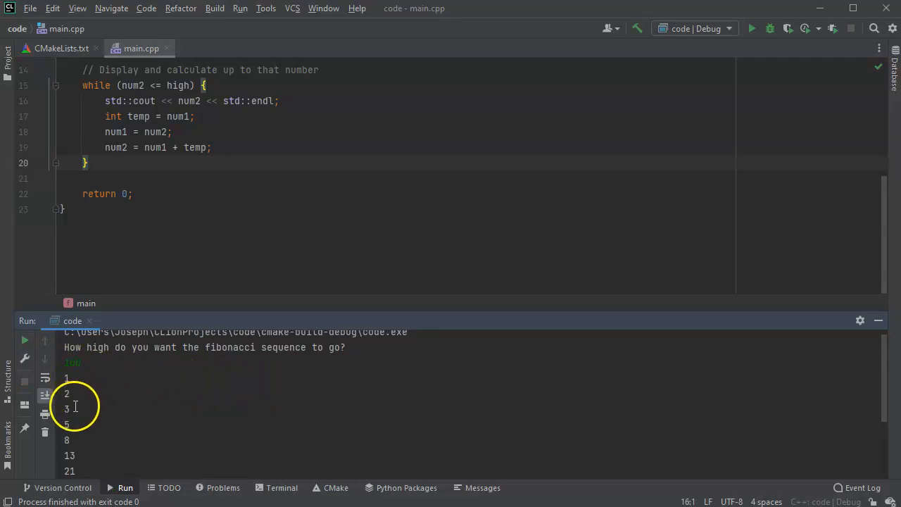
{"action": "scroll", "scroll_direction": "down", "scroll_amount": 3}
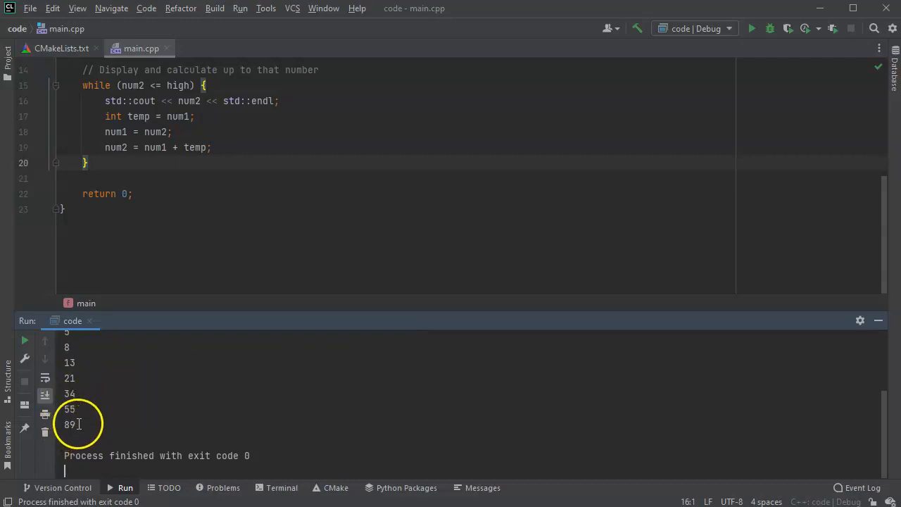
{"action": "mouse_move", "coordinate": [424, 257]}
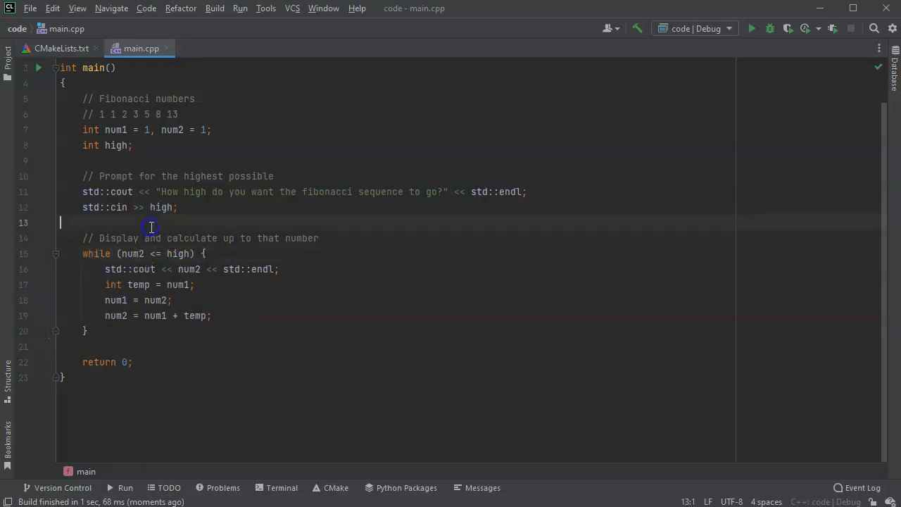
{"action": "mouse_move", "coordinate": [268, 315]}
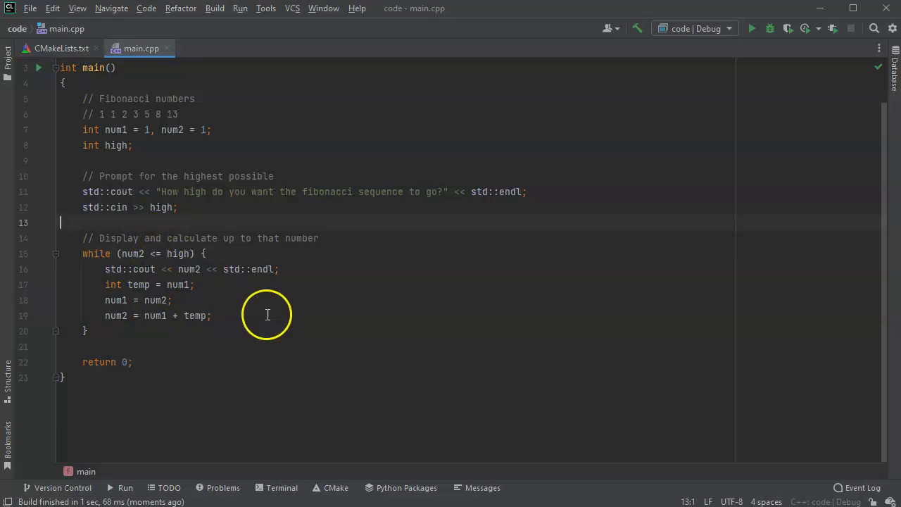
{"action": "mouse_move", "coordinate": [343, 289]}
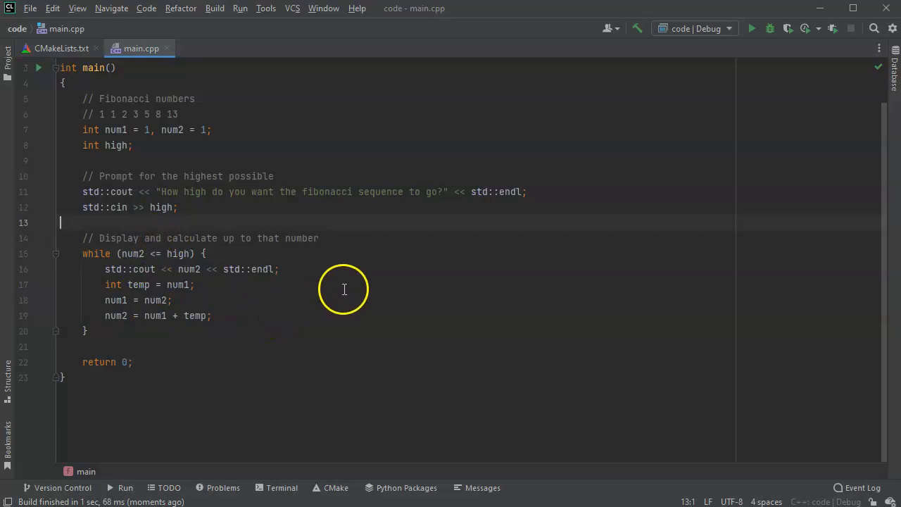